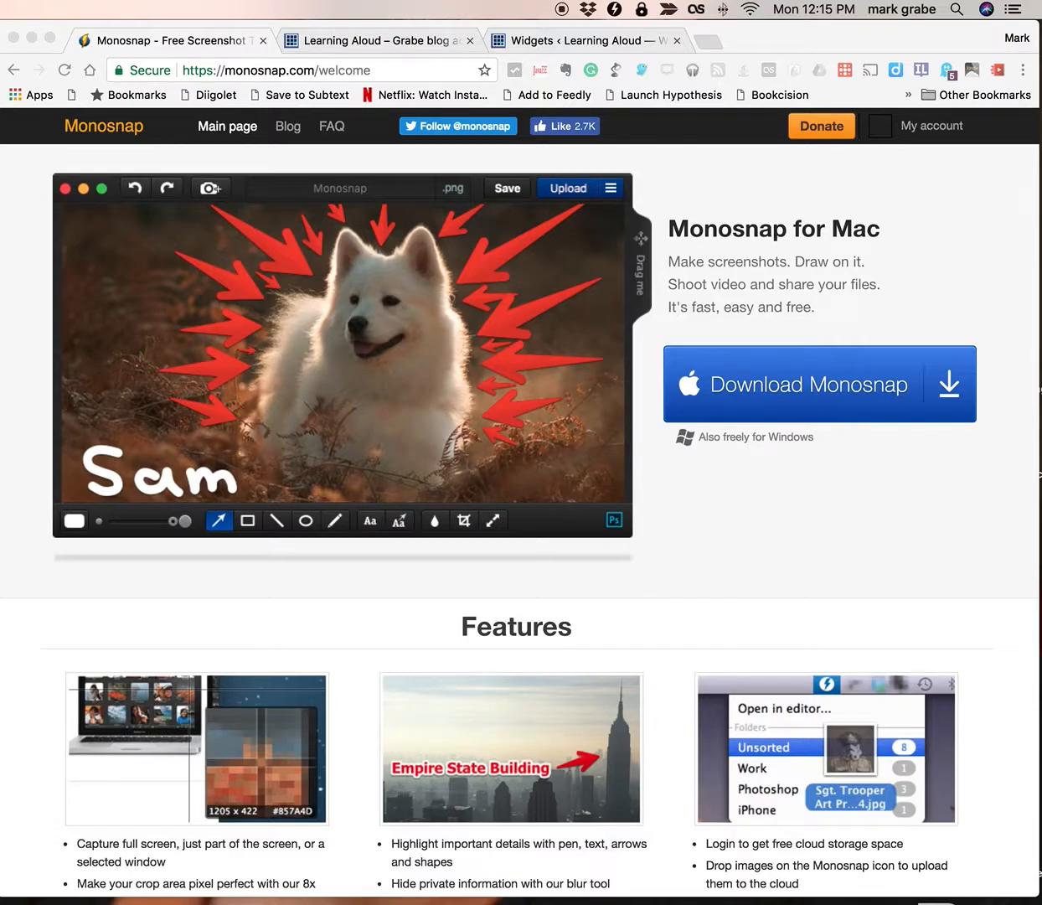
pyautogui.moveTo(737, 238)
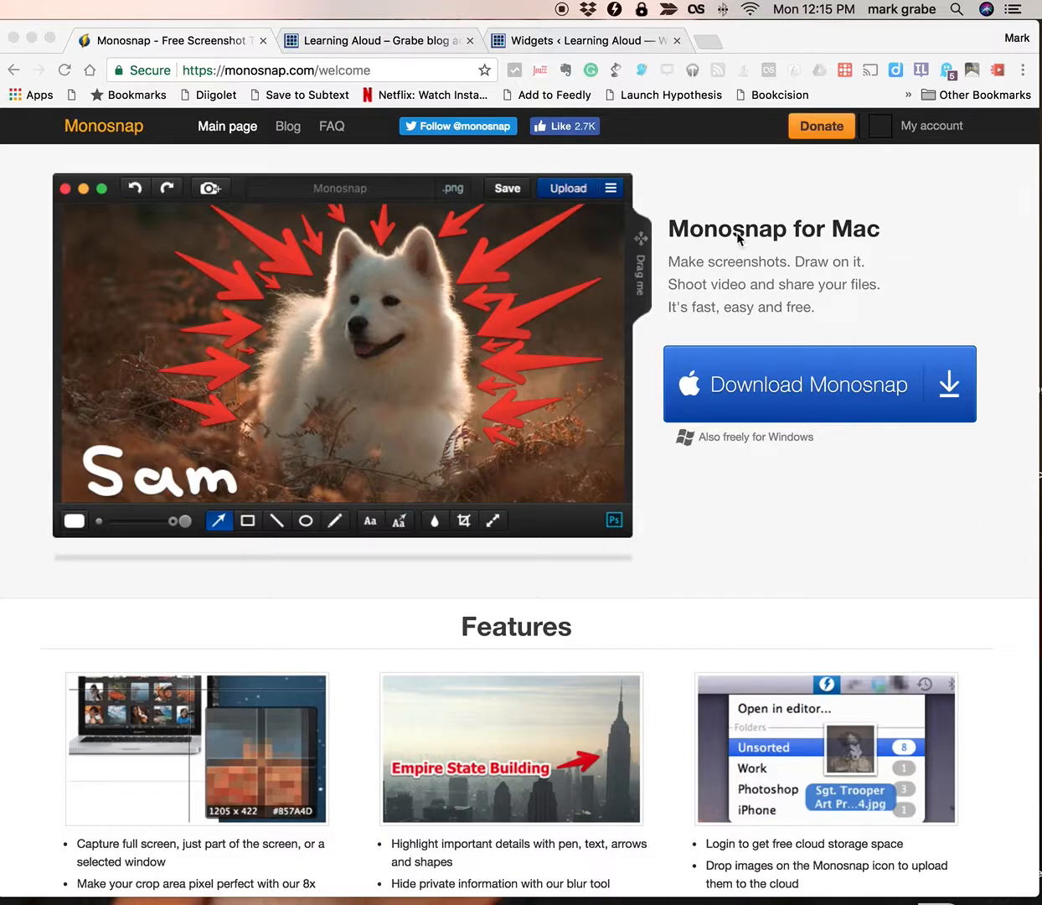
# Switch to the Learning Aloud blog front page showing 'Reading is not studying'.
pyautogui.click(377, 40)
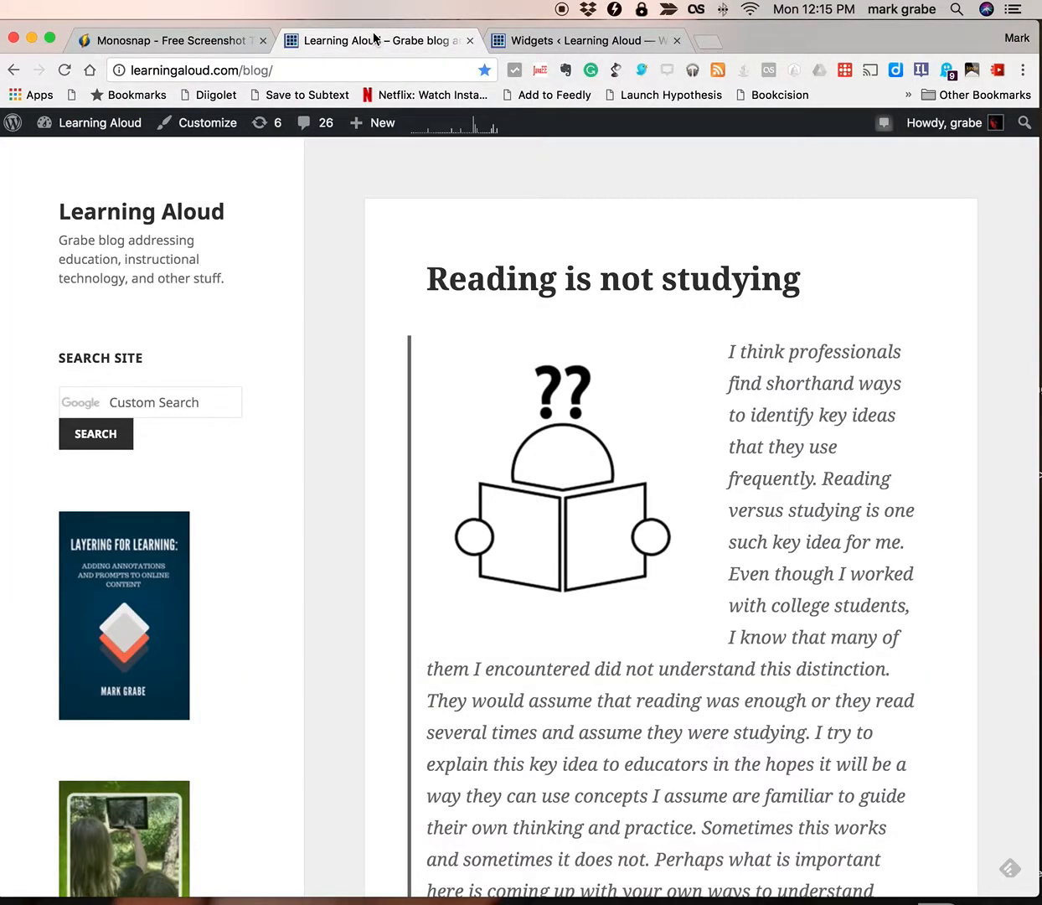
pyautogui.moveTo(779, 43)
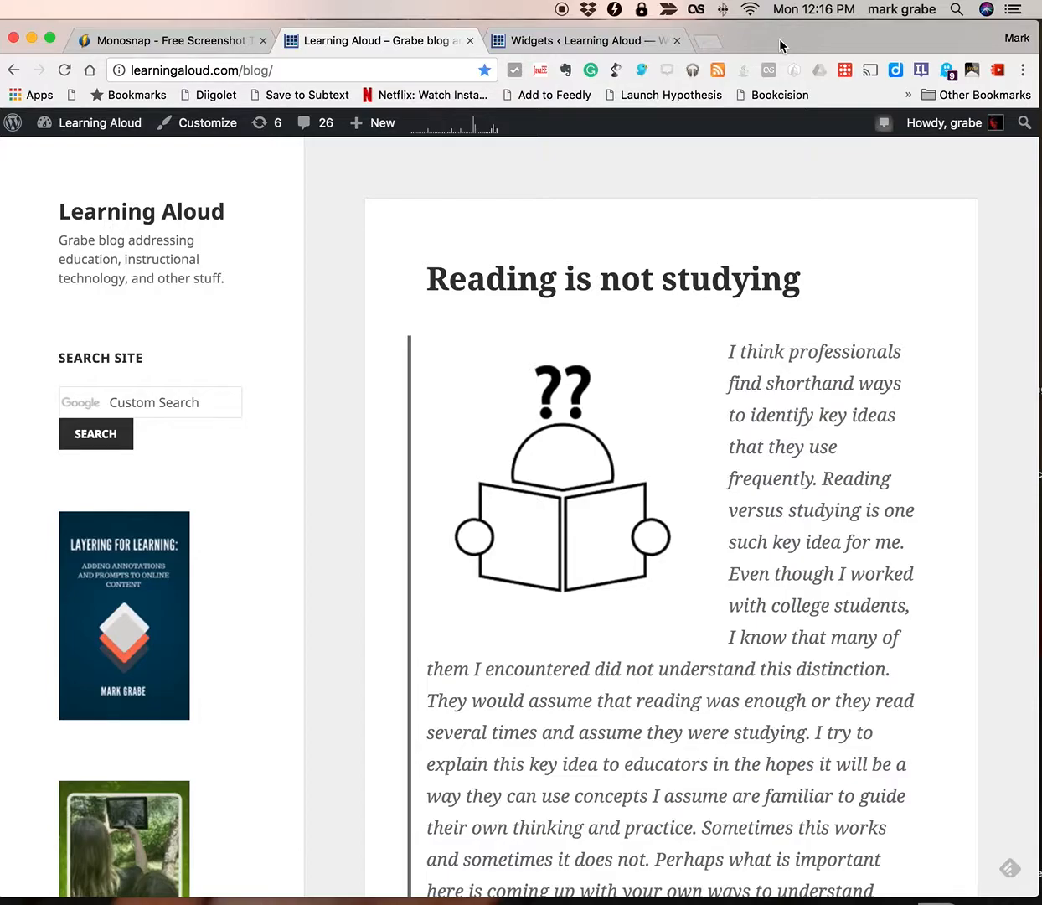
pyautogui.moveTo(110, 191)
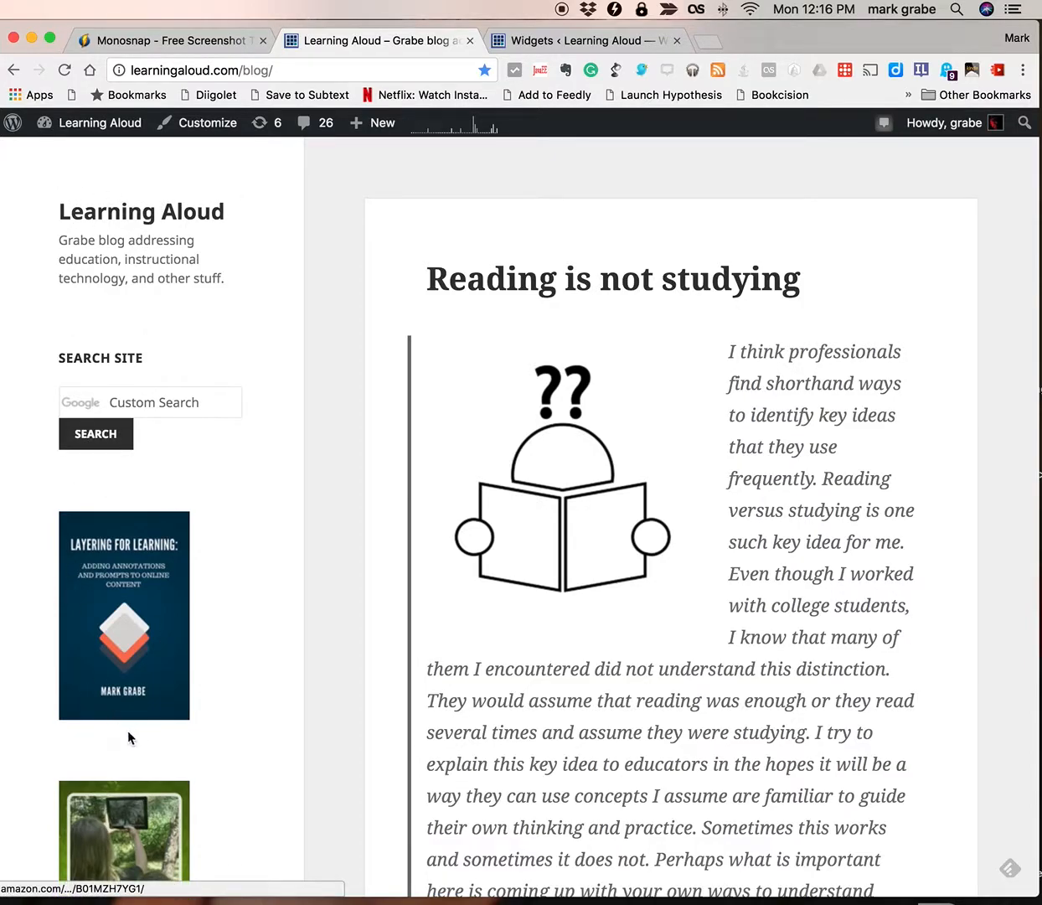
pyautogui.moveTo(353, 466)
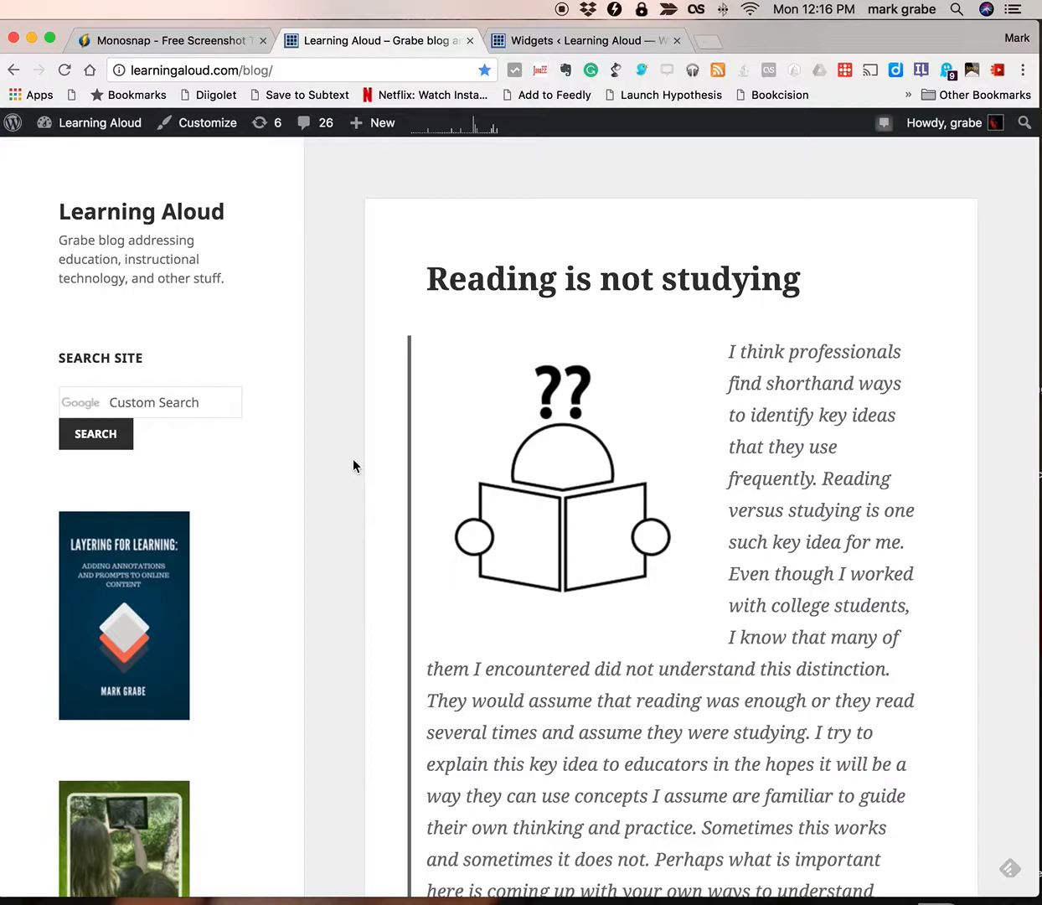
pyautogui.moveTo(12, 145)
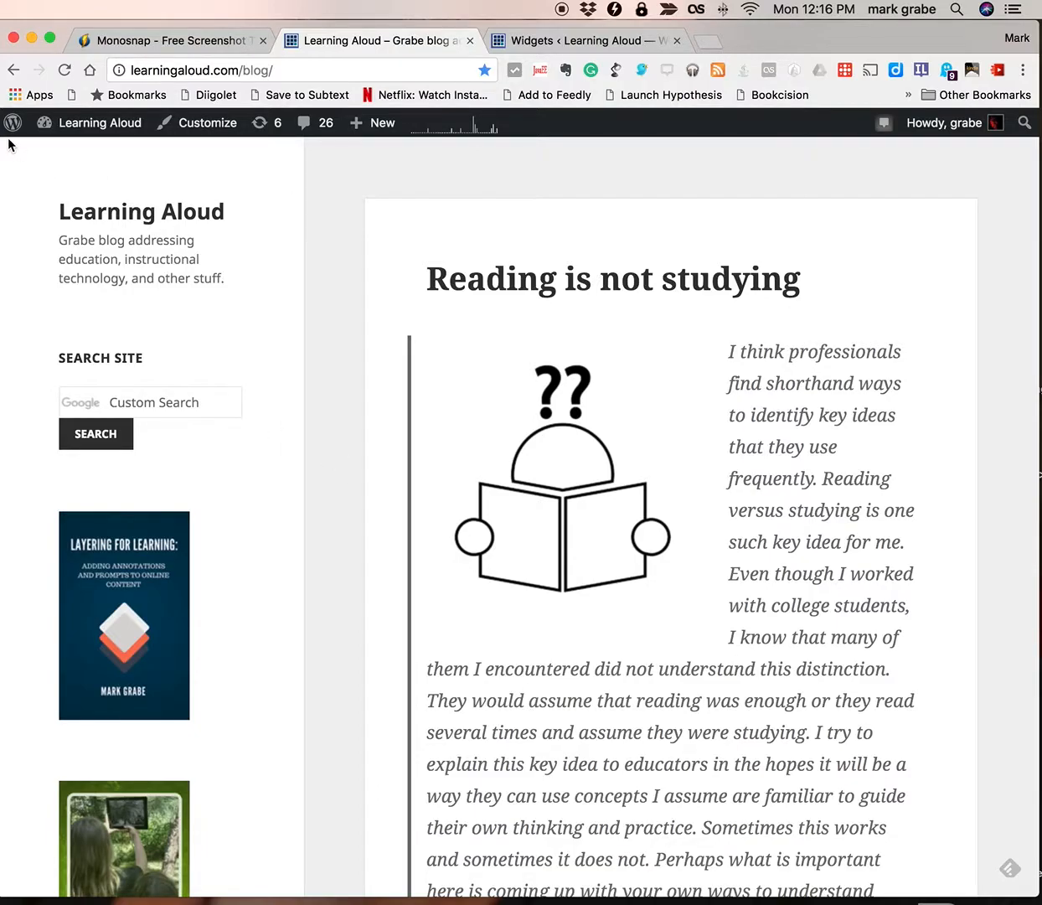
pyautogui.moveTo(350, 553)
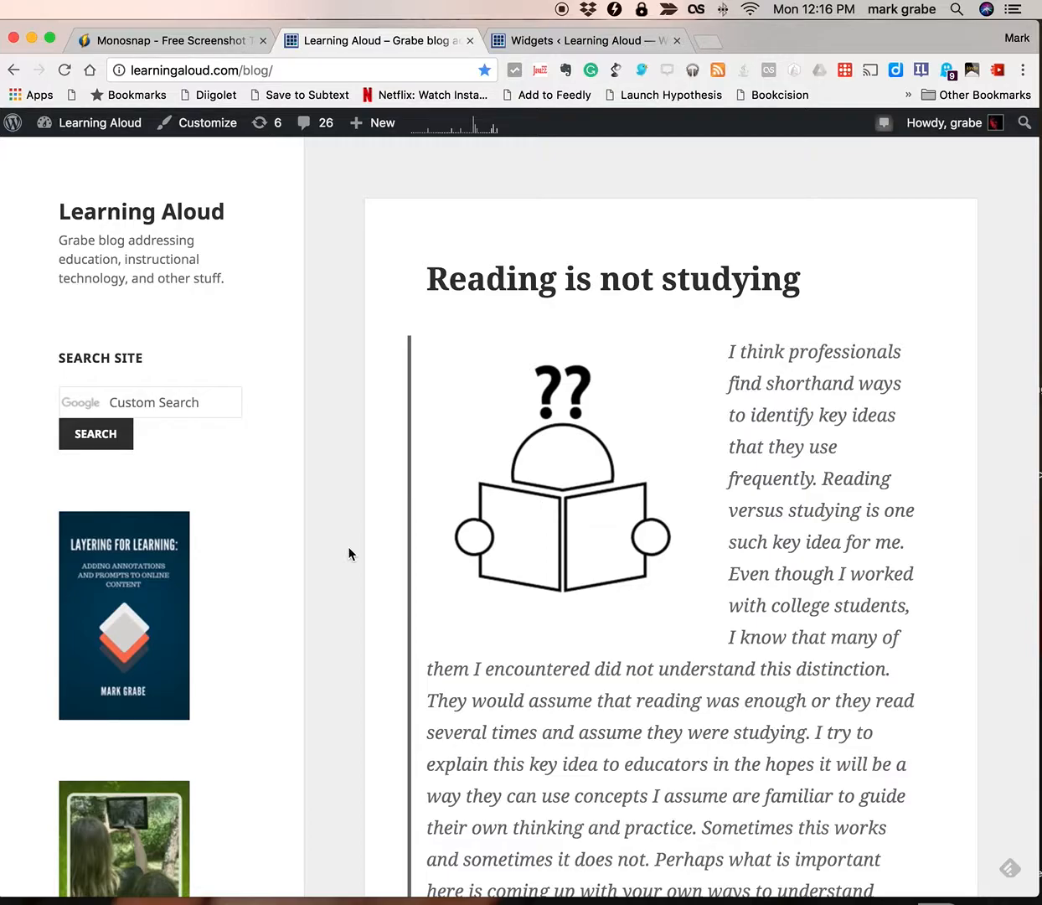
pyautogui.moveTo(560, 233)
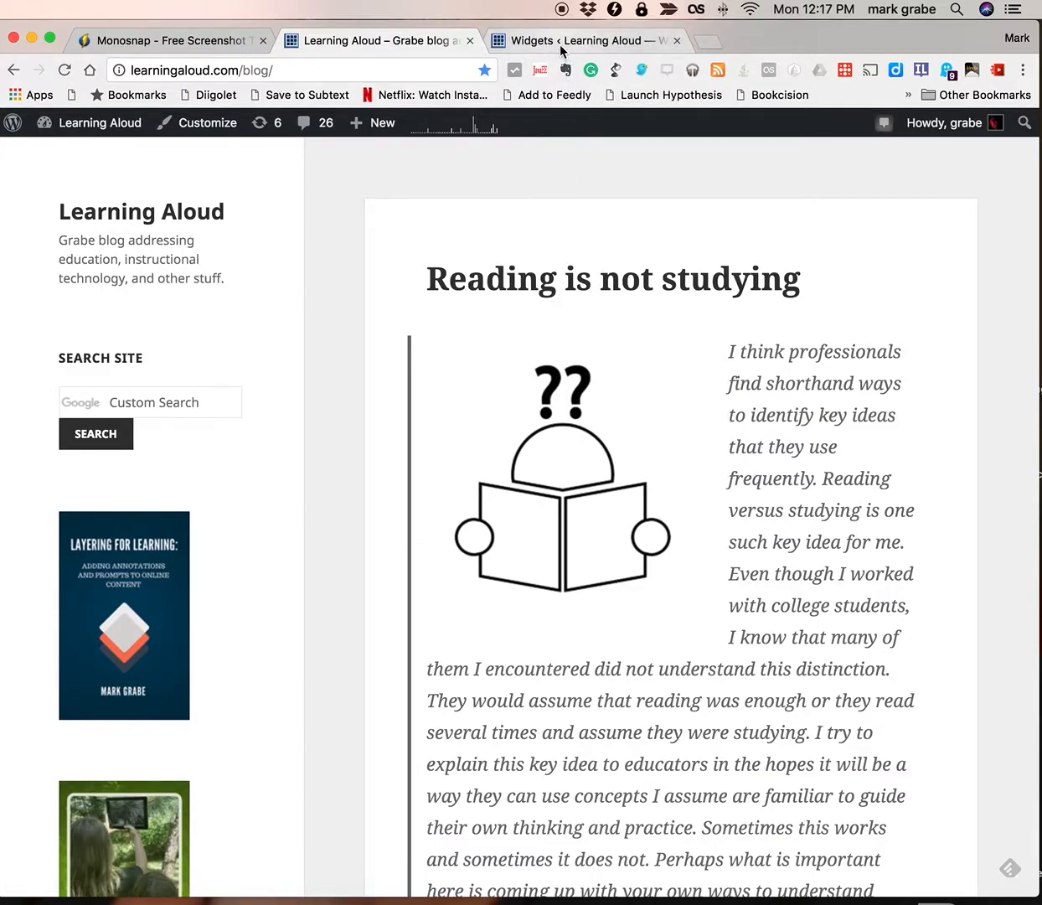
# Switch to the Widgets ‹ Learning Aloud admin page listing widgets and the sidebar Widget Area.
pyautogui.click(590, 40)
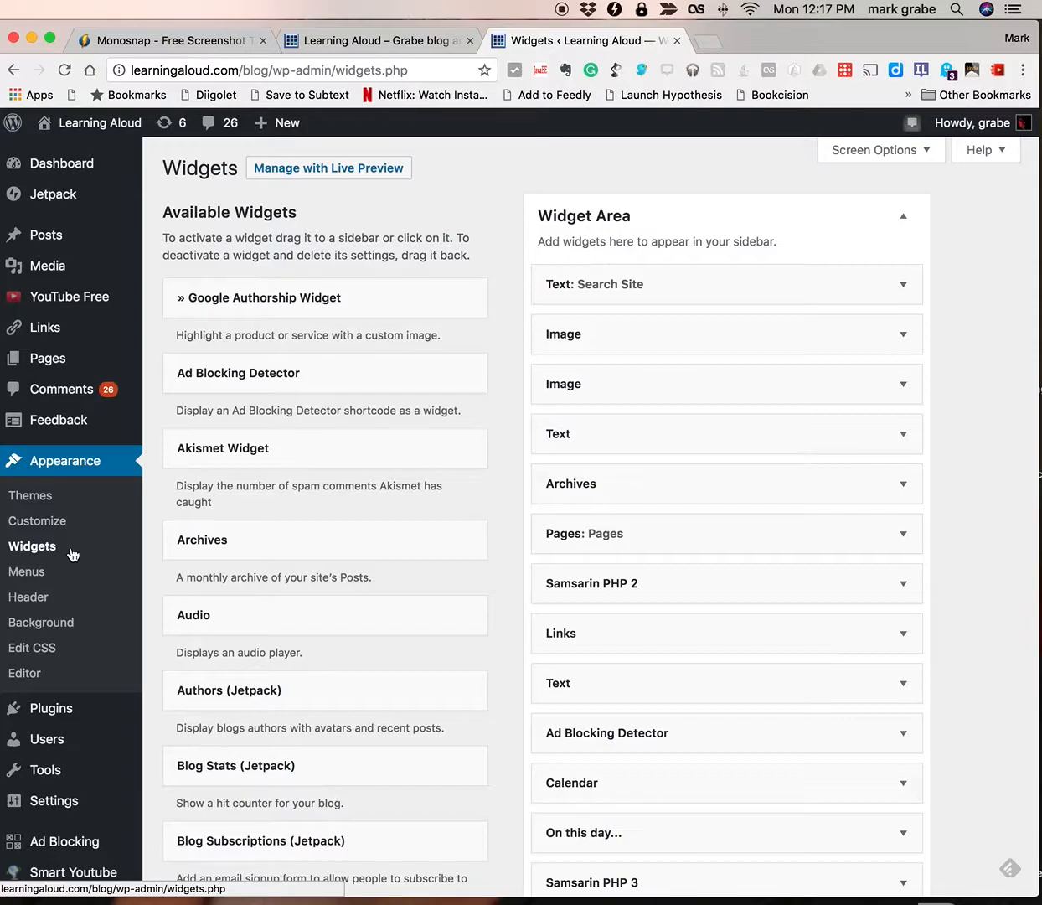
pyautogui.moveTo(701, 245)
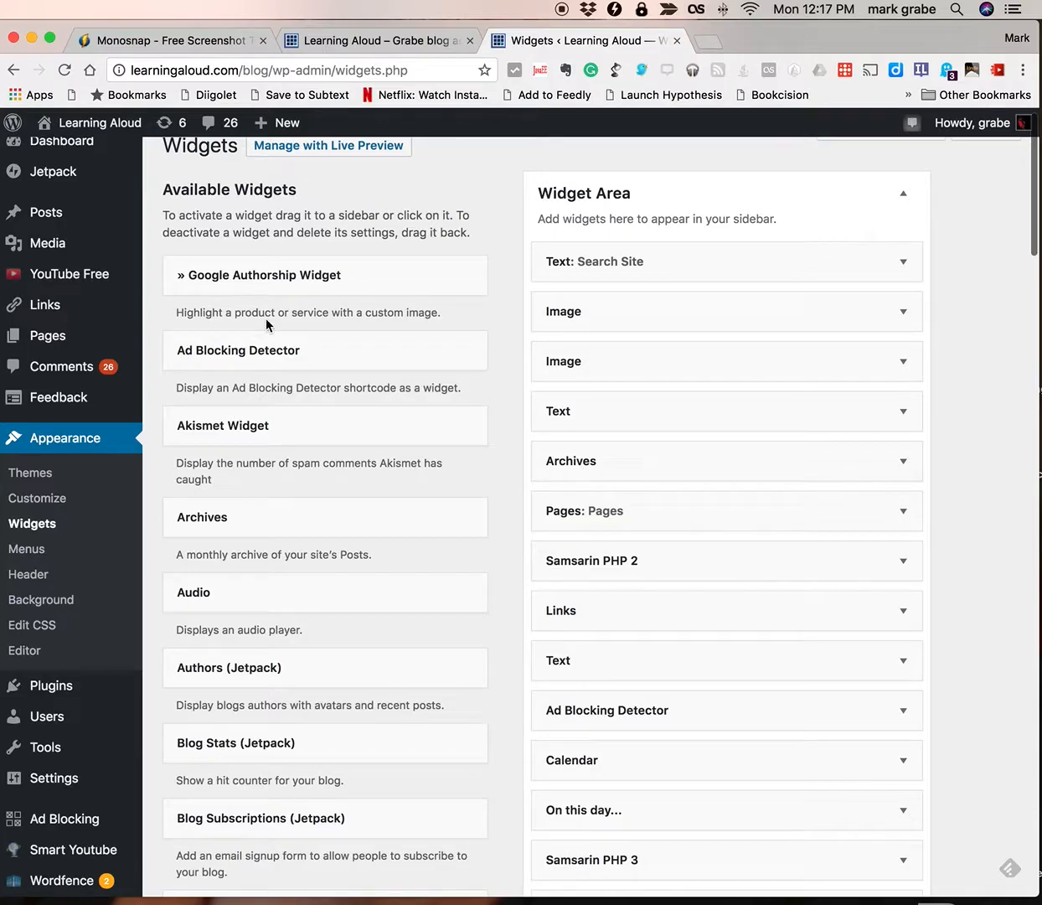
pyautogui.moveTo(710, 312)
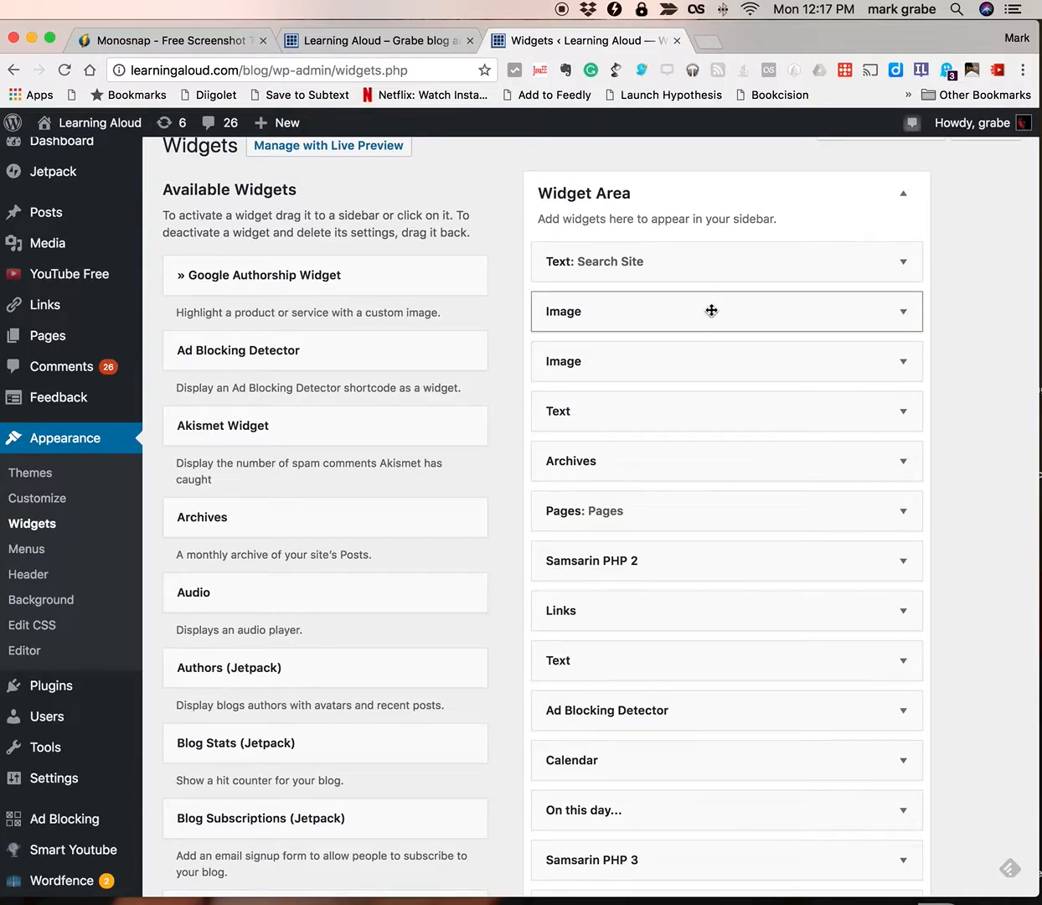
pyautogui.moveTo(360, 221)
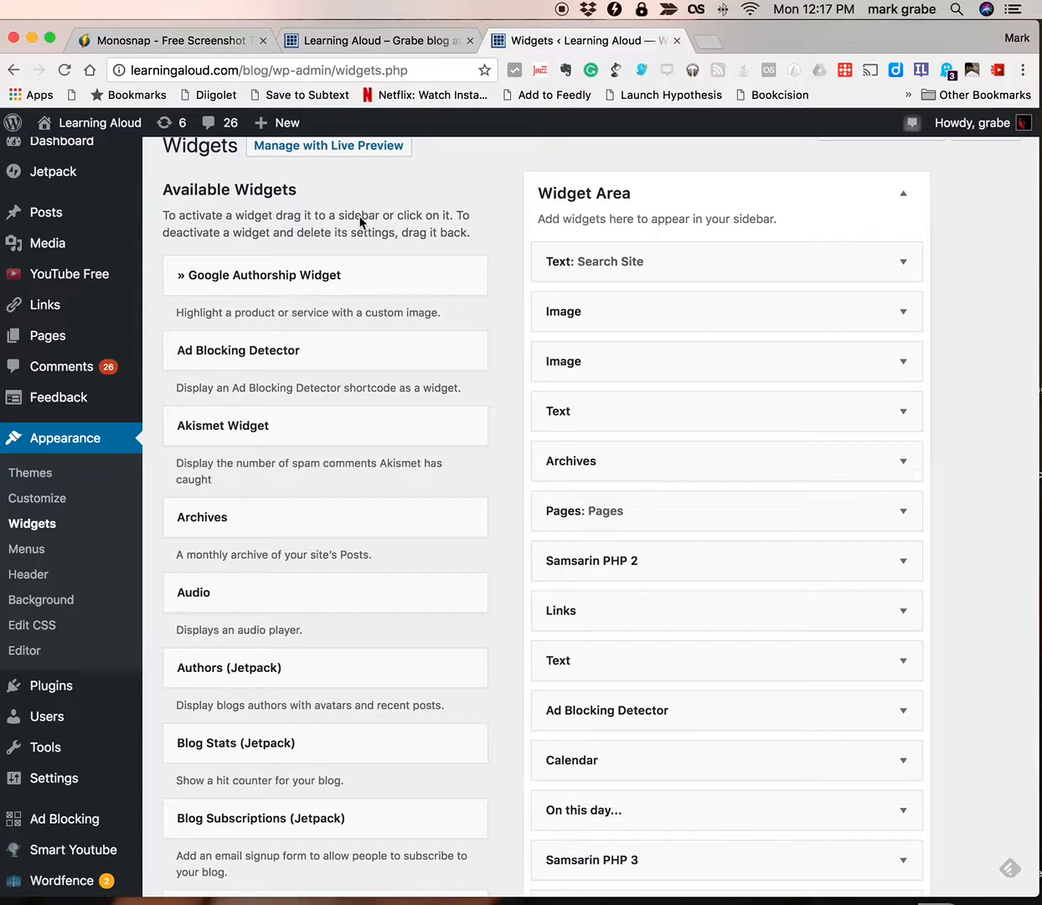
pyautogui.moveTo(506, 122)
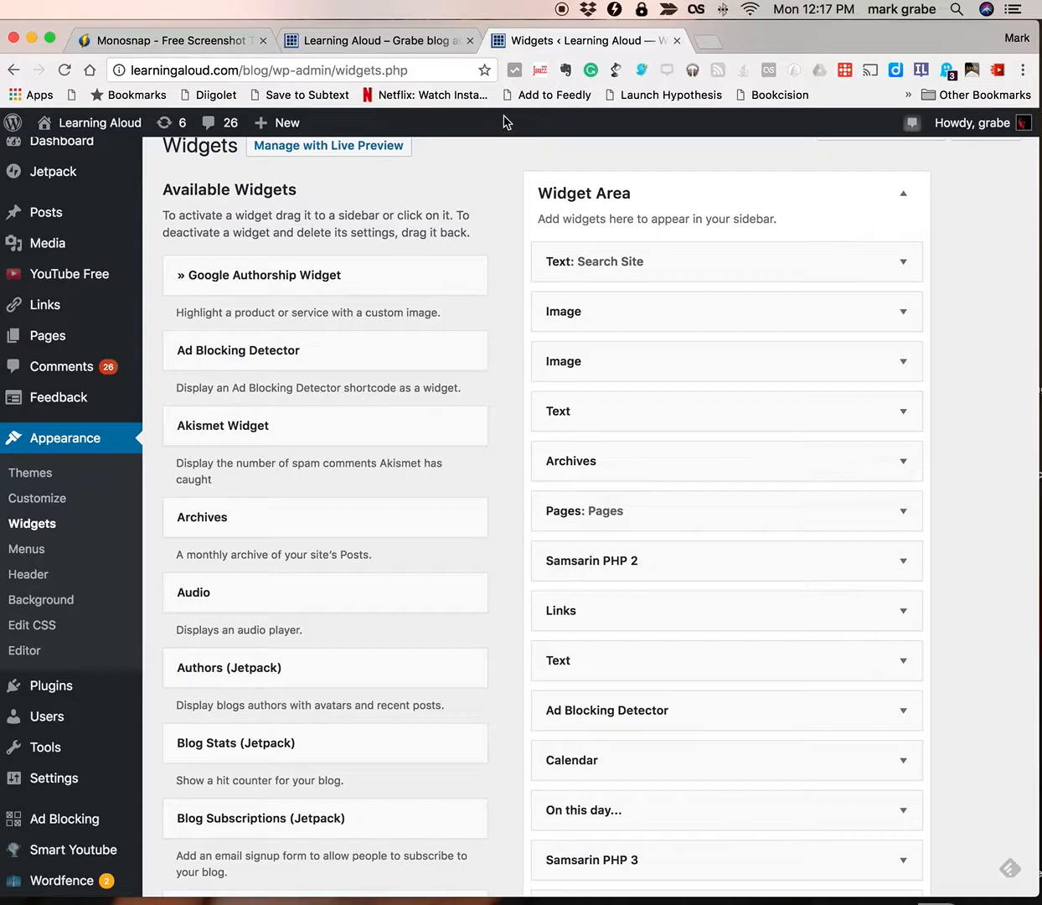
pyautogui.moveTo(627, 25)
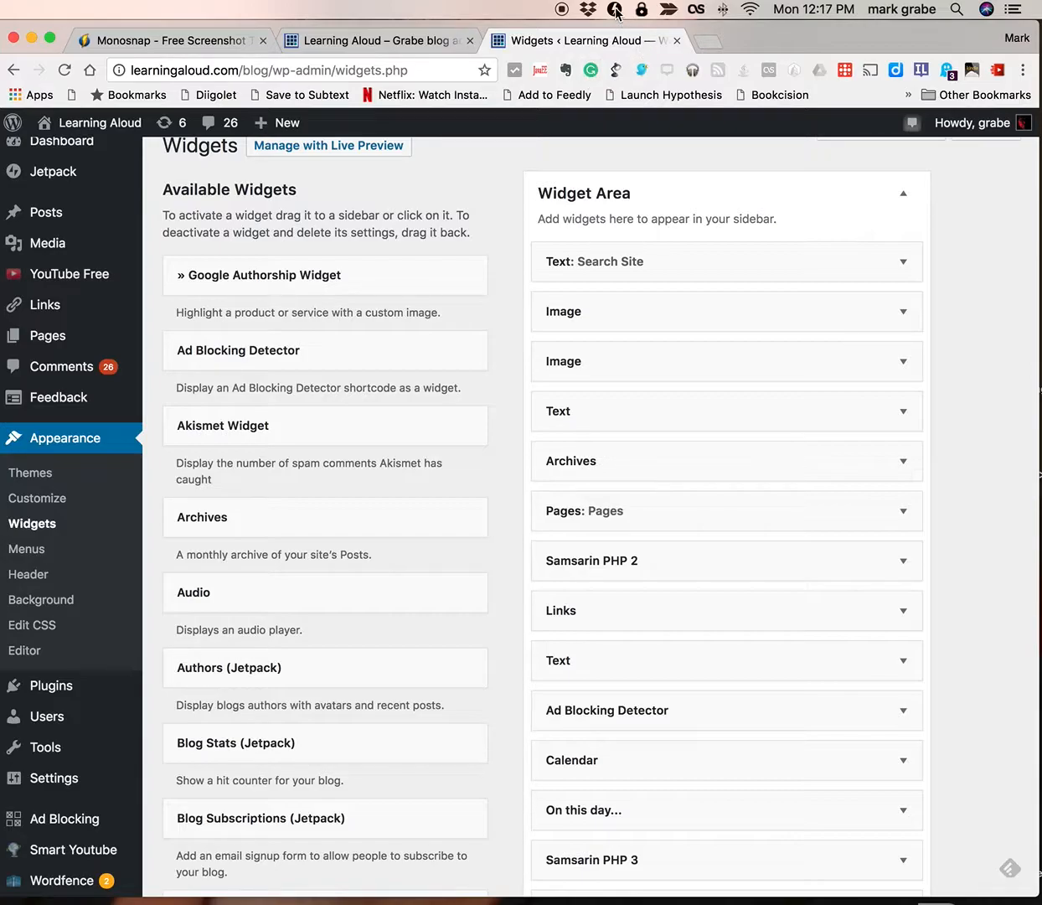
# Begin a Monosnap Capture Area screenshot of the Widgets page from the menu bar icon.
pyautogui.click(614, 10)
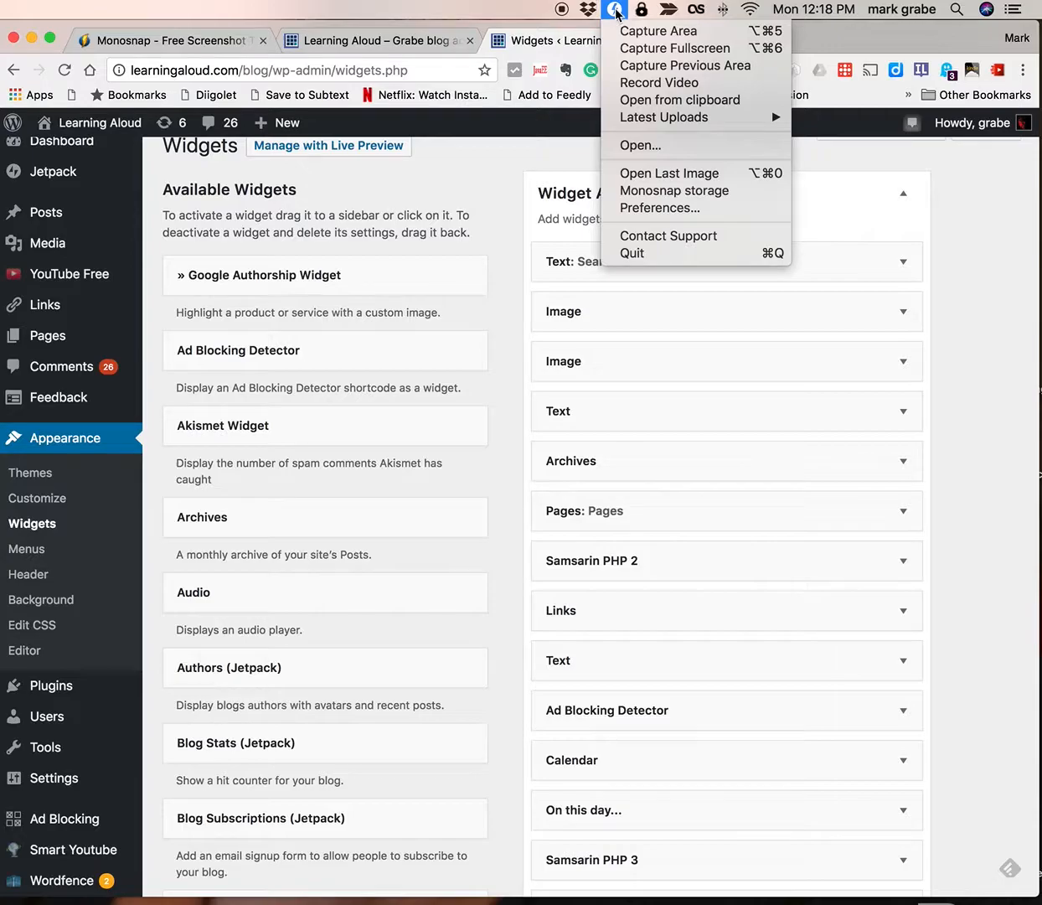
pyautogui.click(659, 30)
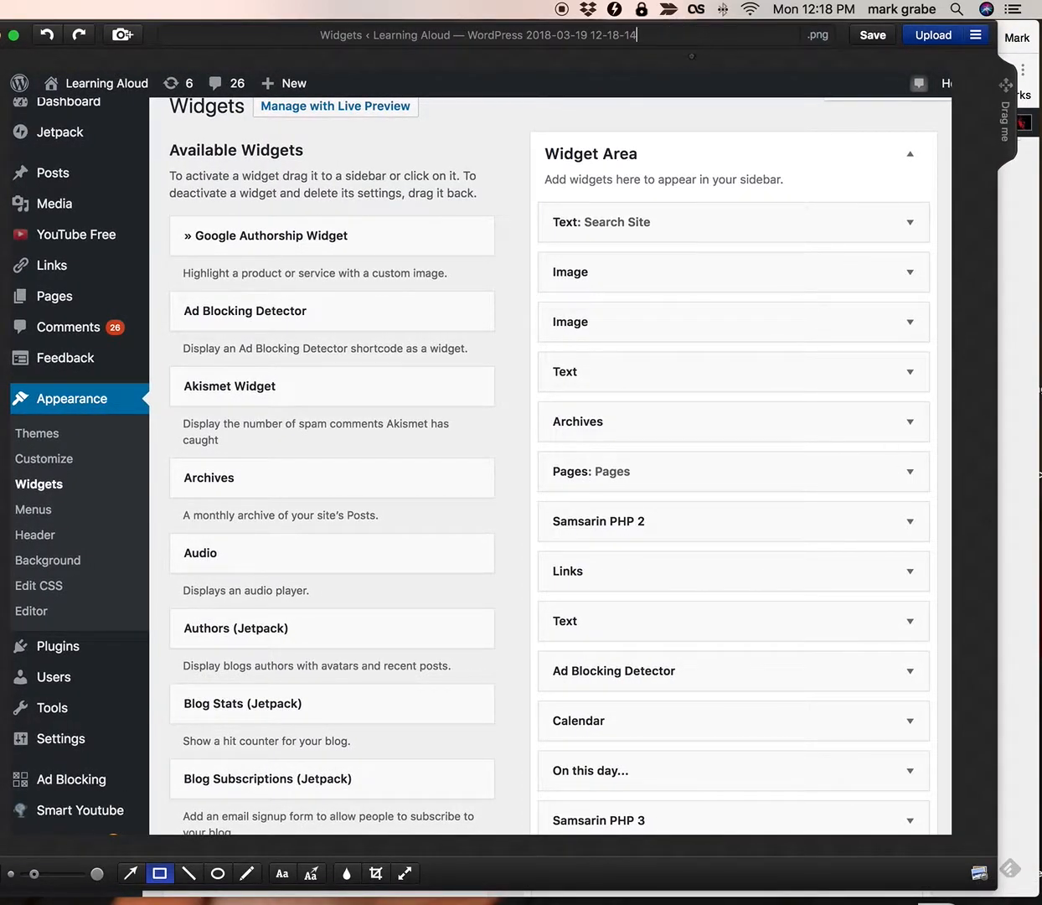
pyautogui.scroll(3)
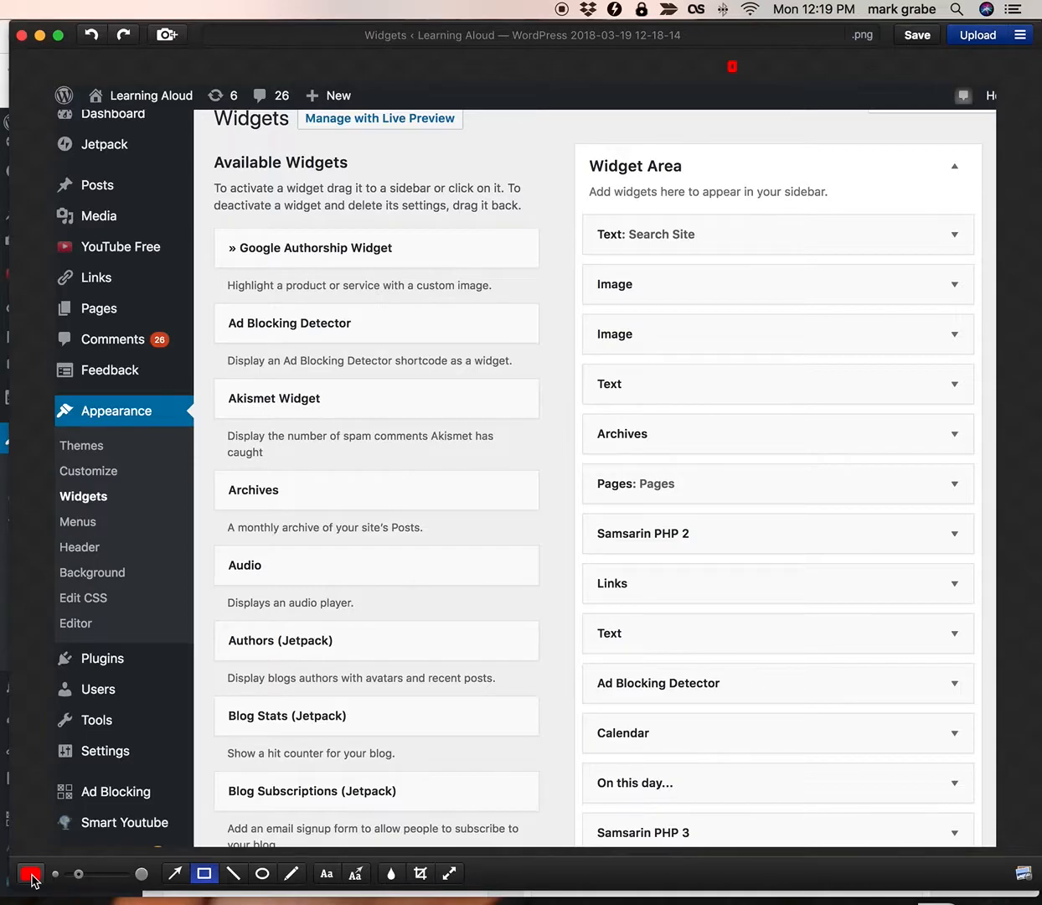
pyautogui.moveTo(77, 875)
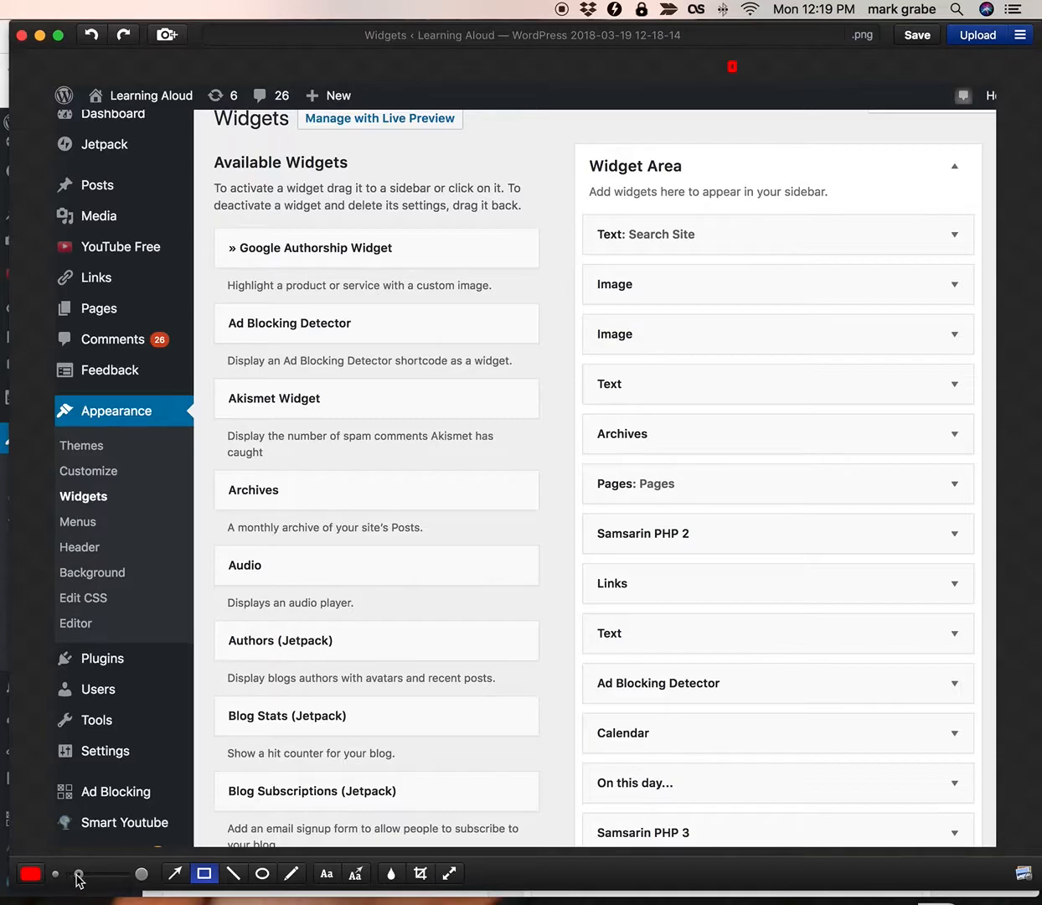
pyautogui.moveTo(104, 886)
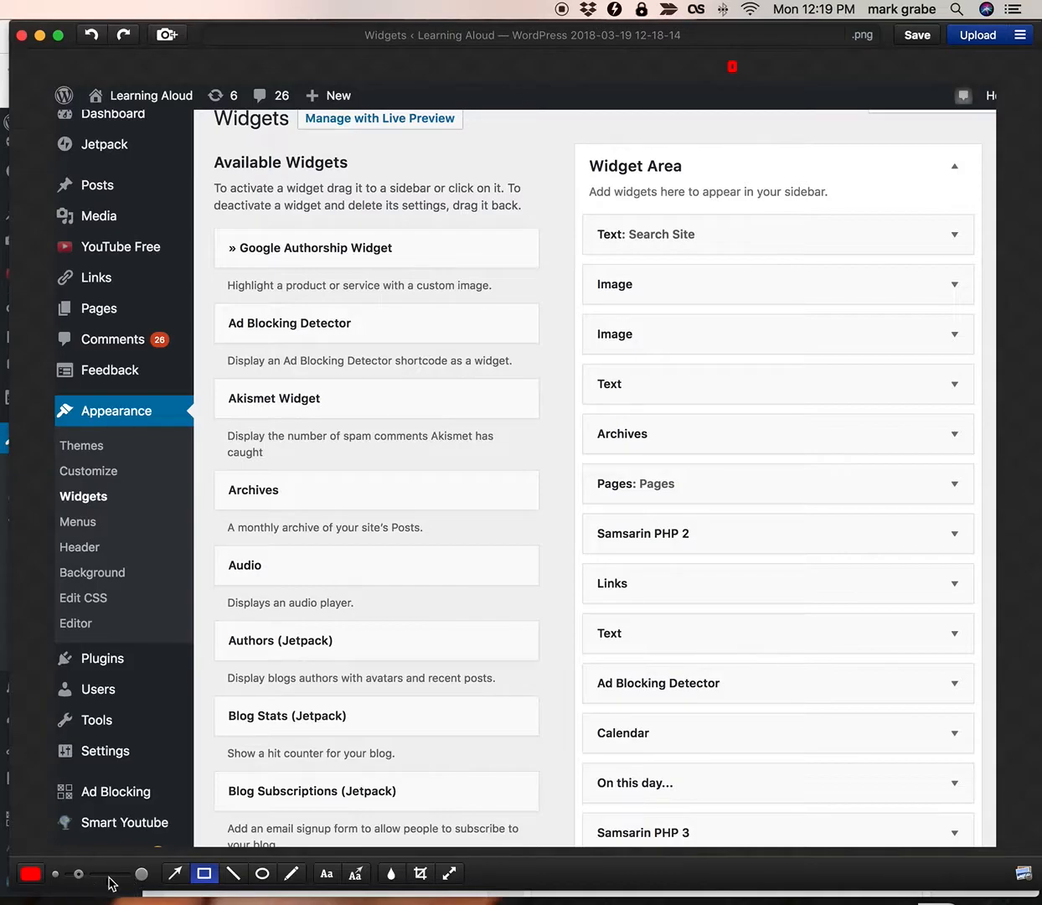
pyautogui.moveTo(176, 875)
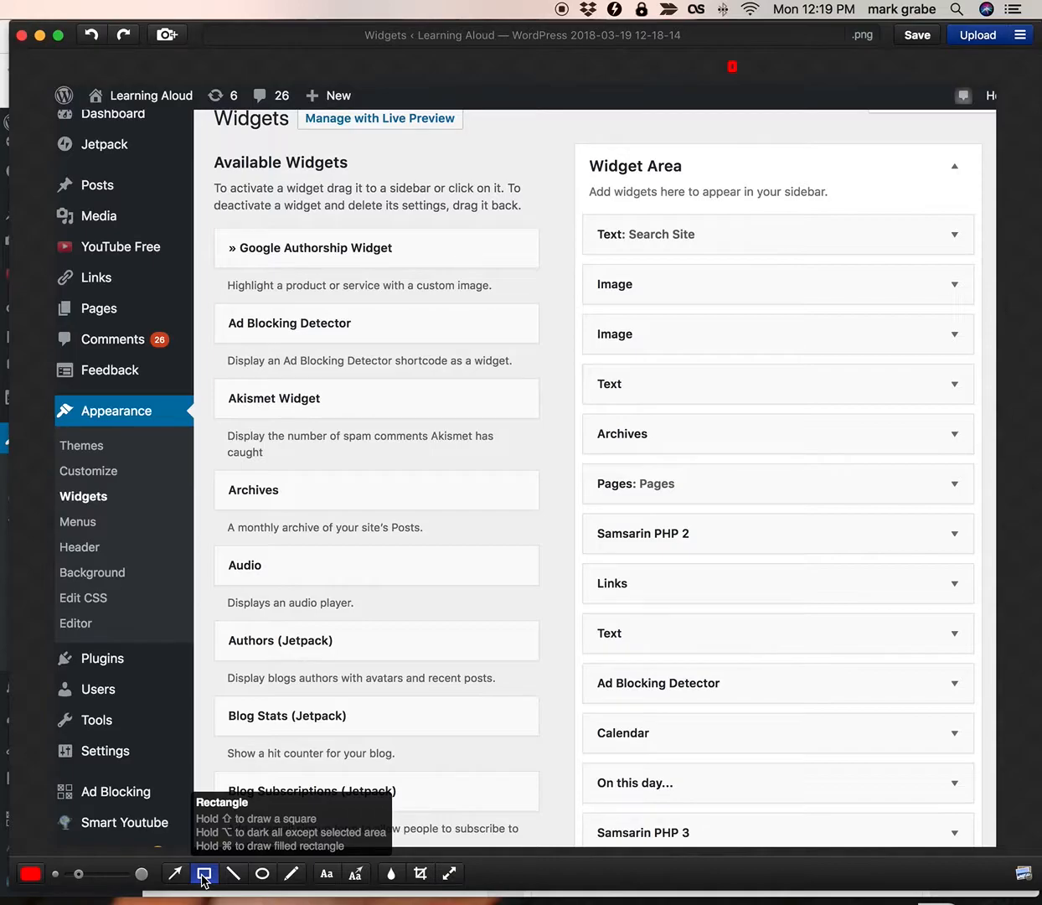
pyautogui.moveTo(235, 873)
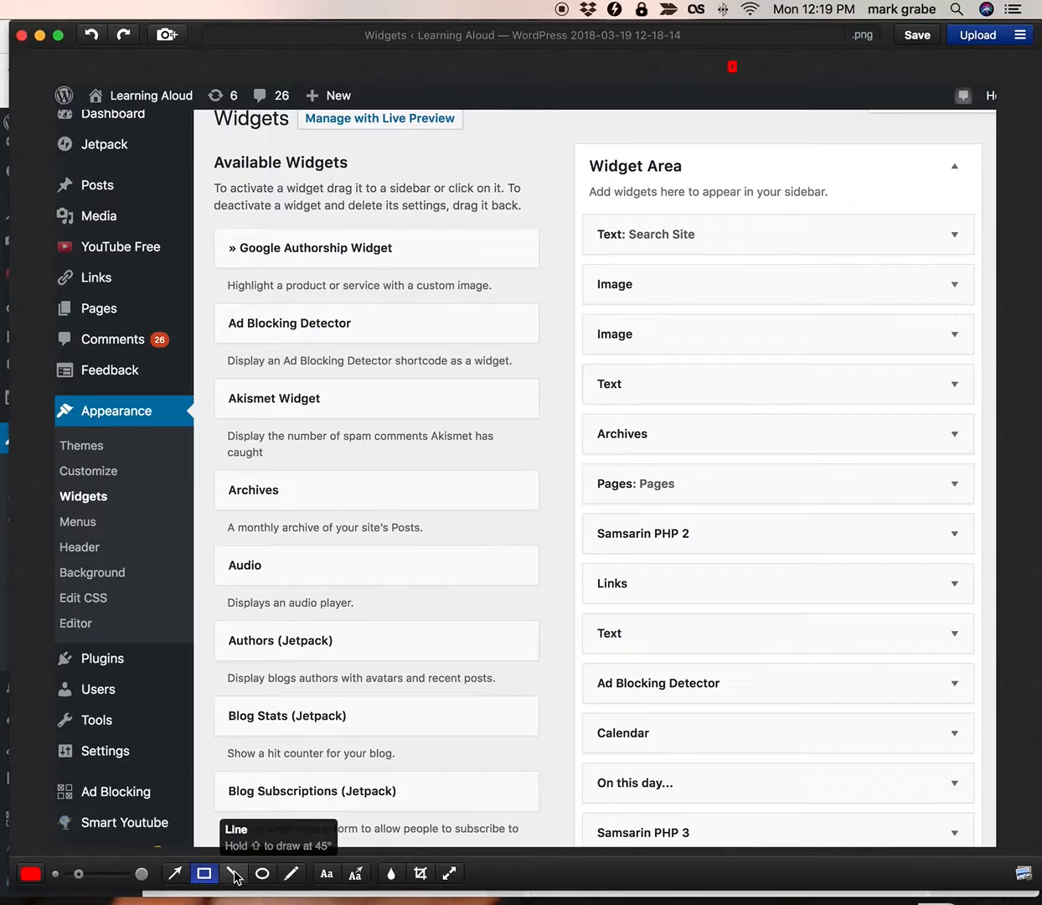
pyautogui.moveTo(261, 872)
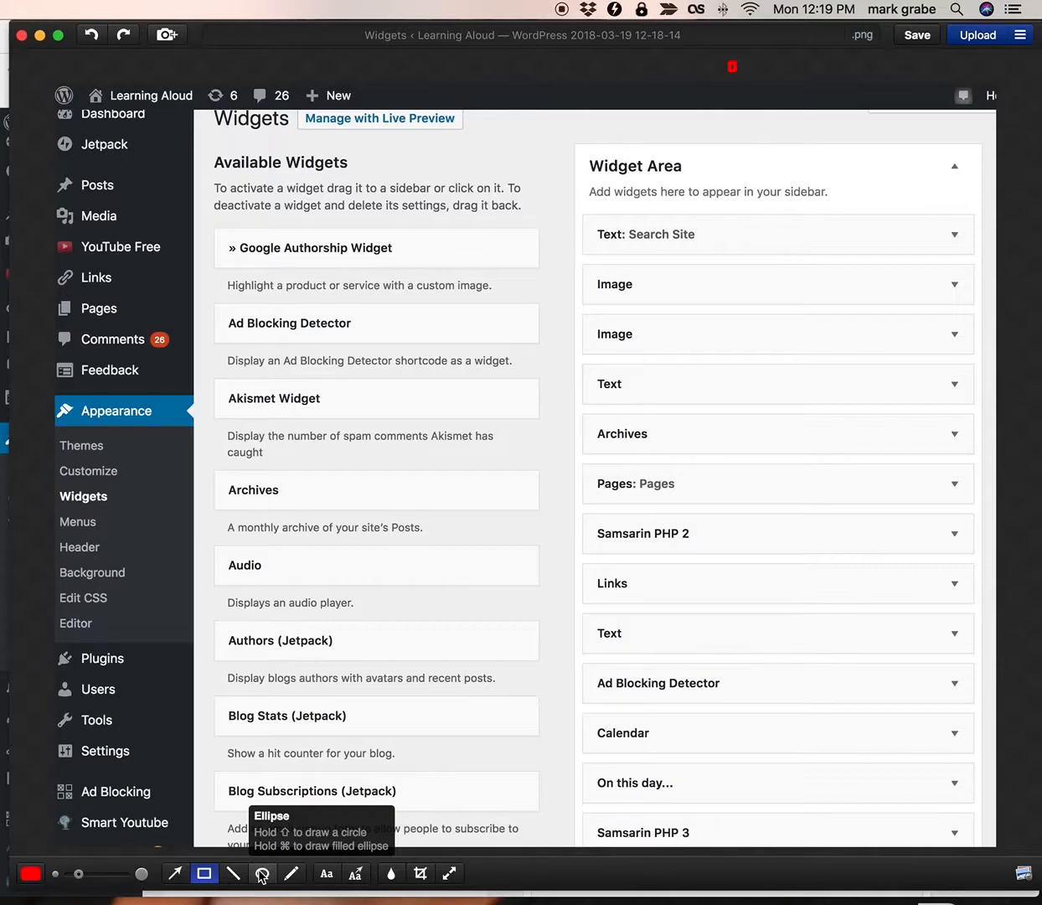
pyautogui.moveTo(291, 873)
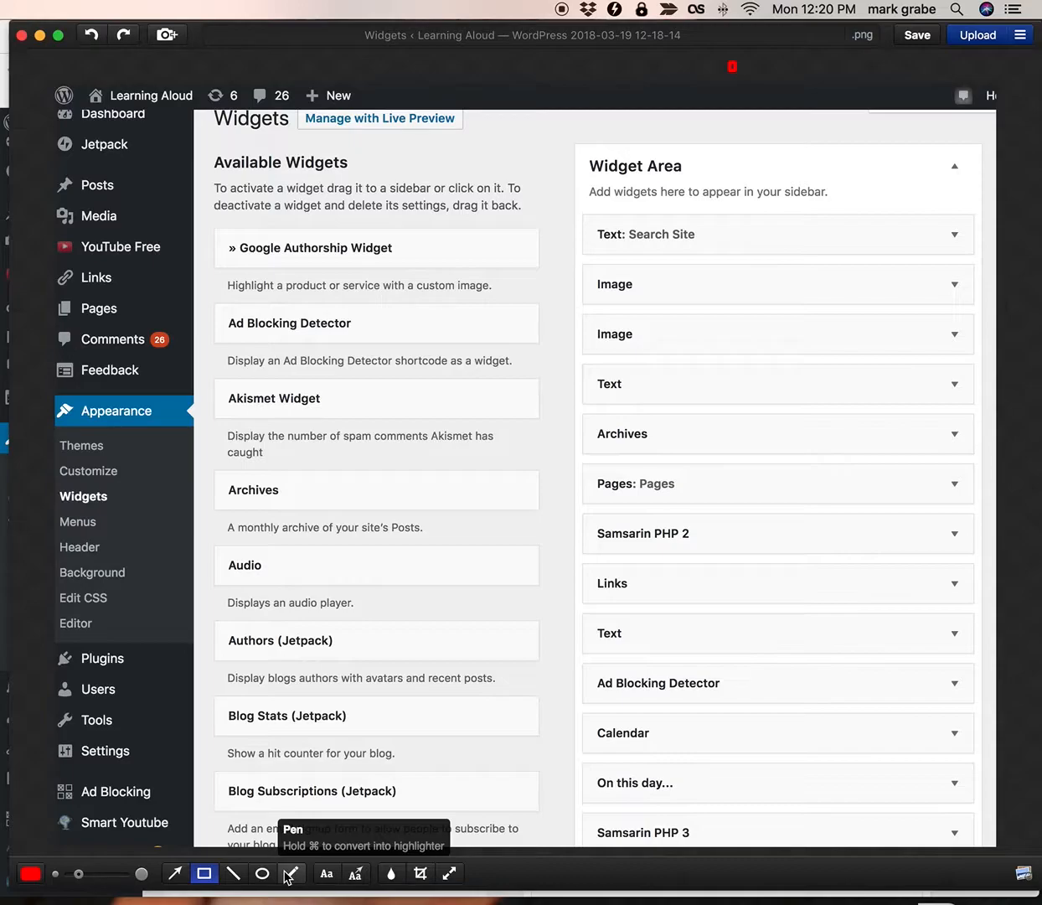
pyautogui.moveTo(379, 896)
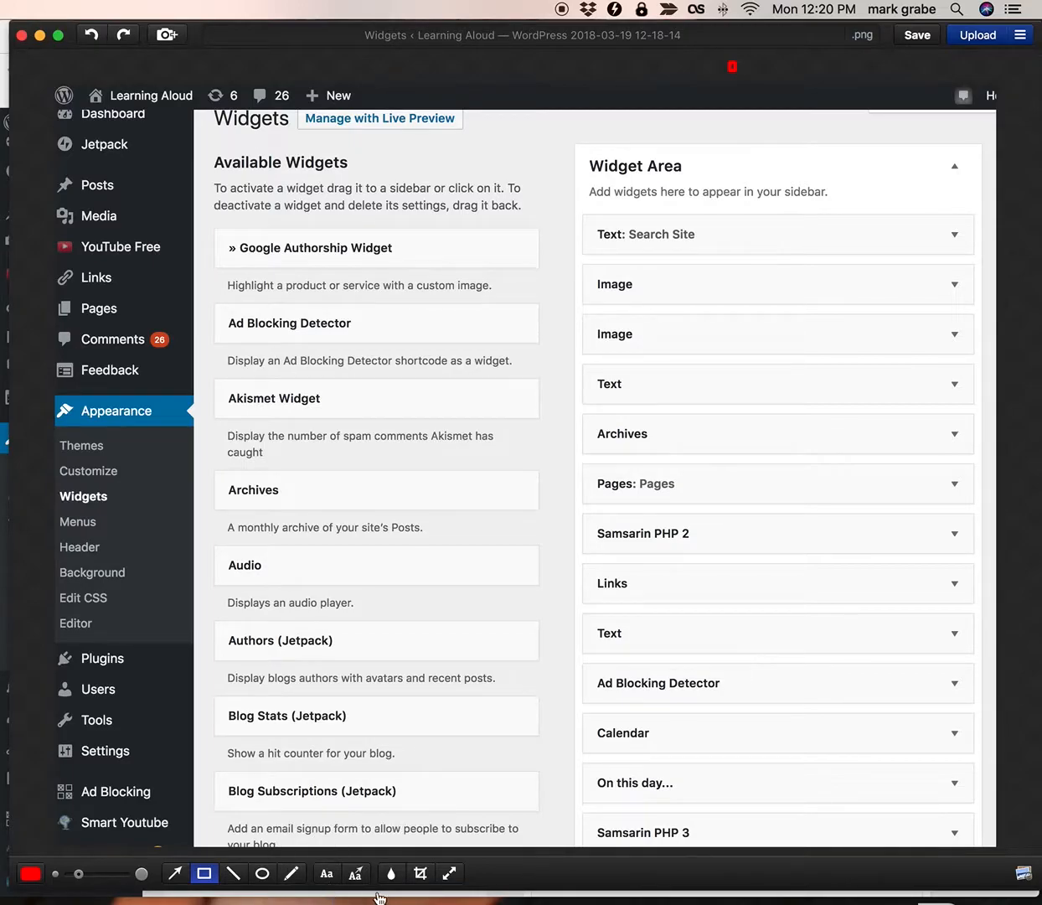
pyautogui.moveTo(392, 873)
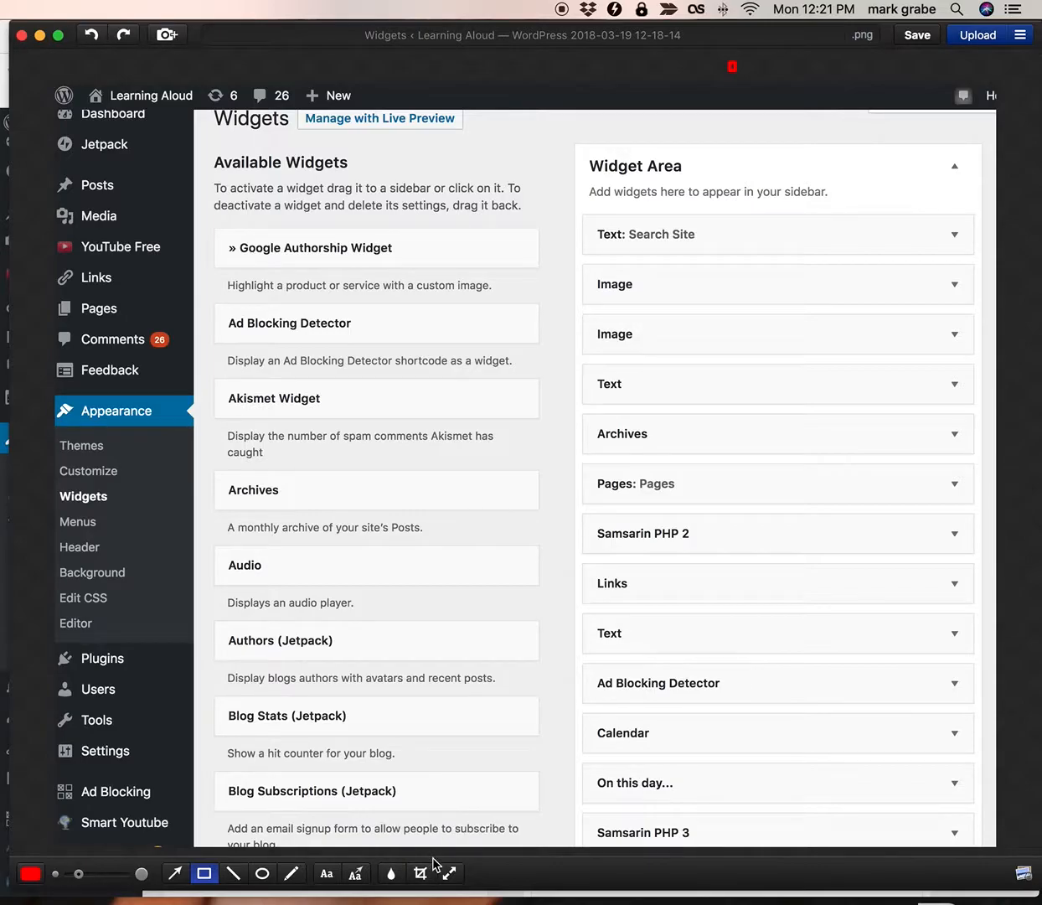
pyautogui.moveTo(422, 873)
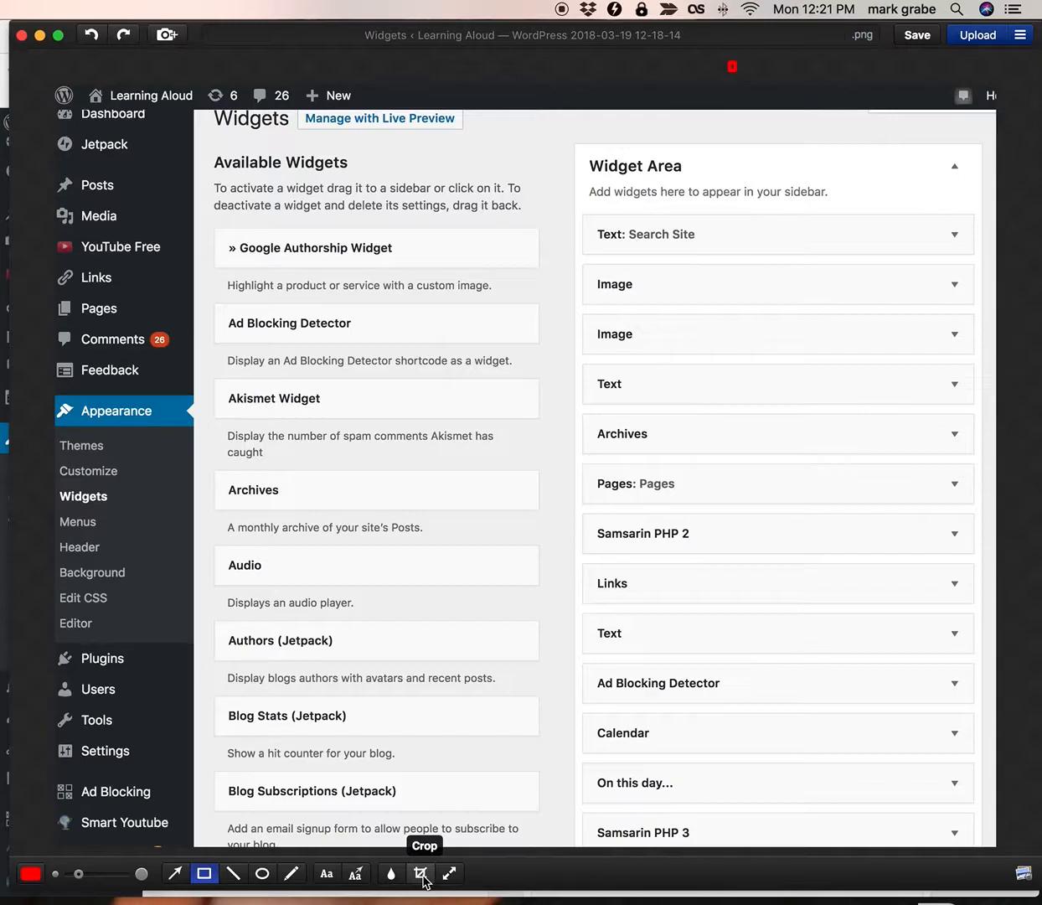
pyautogui.moveTo(449, 874)
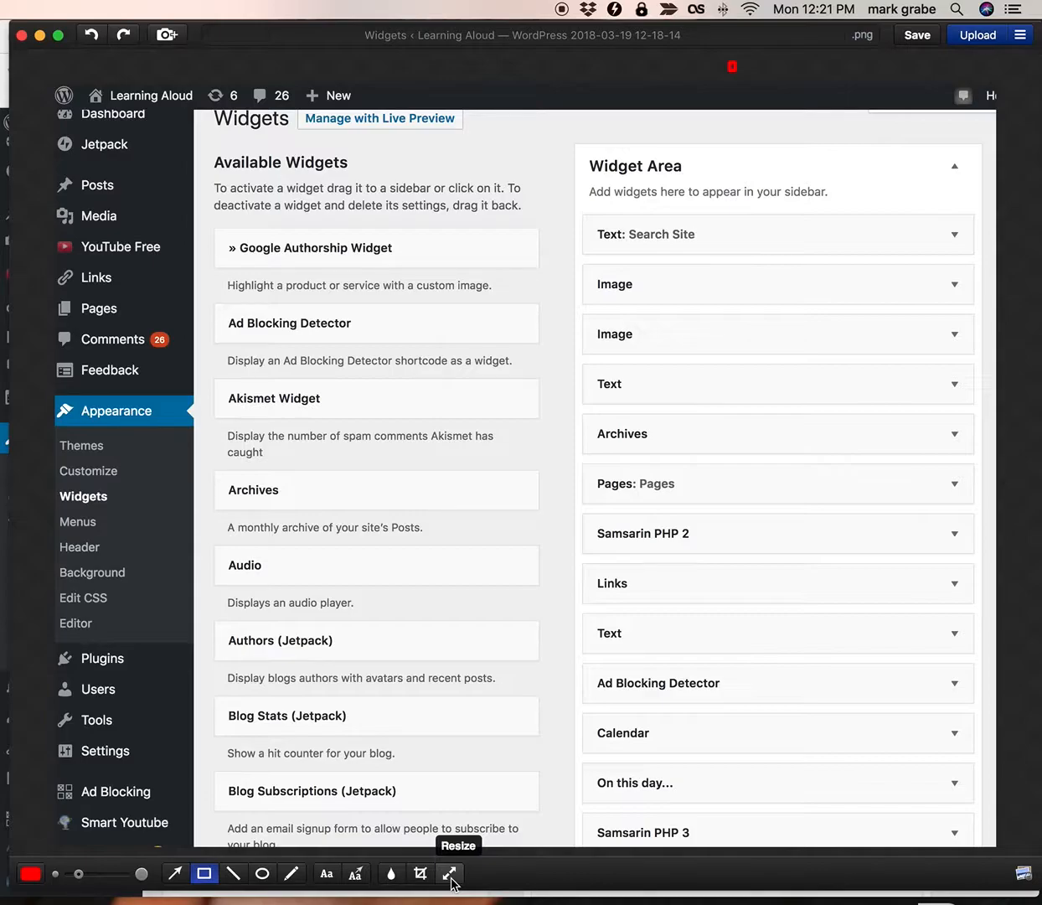
pyautogui.moveTo(551, 281)
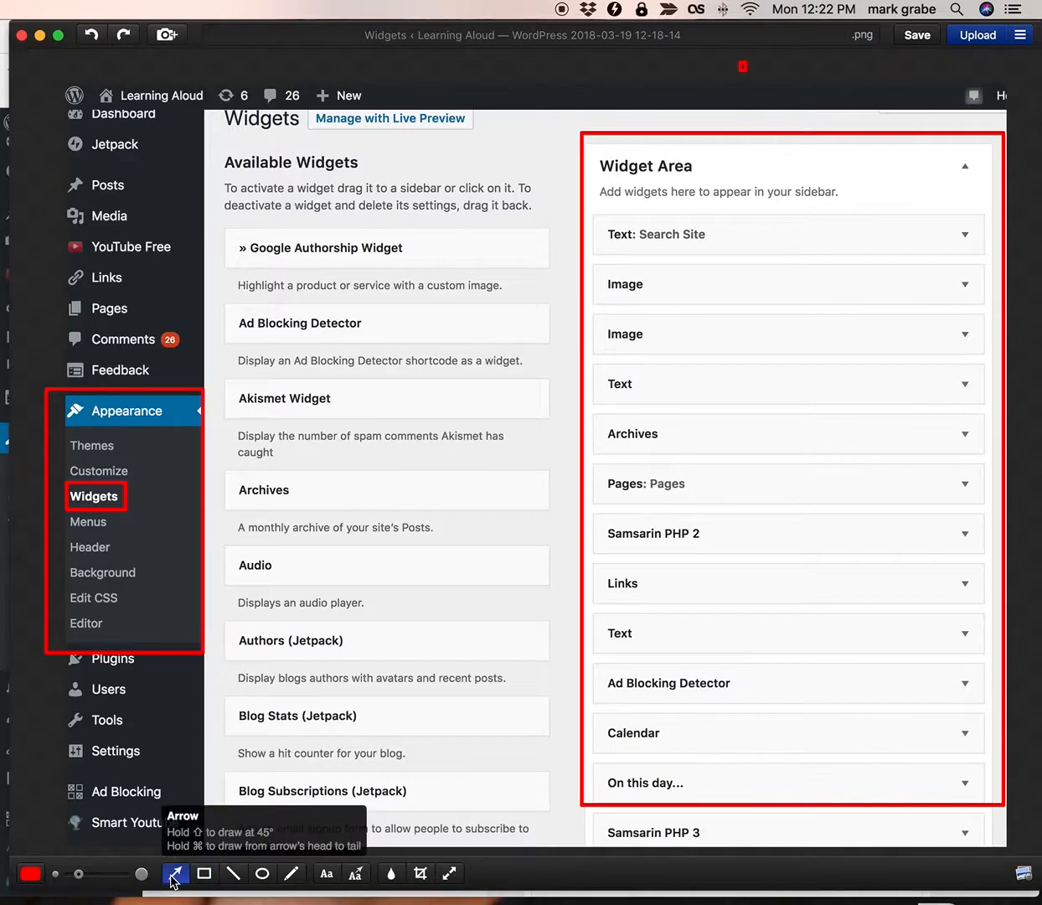
pyautogui.moveTo(279, 746)
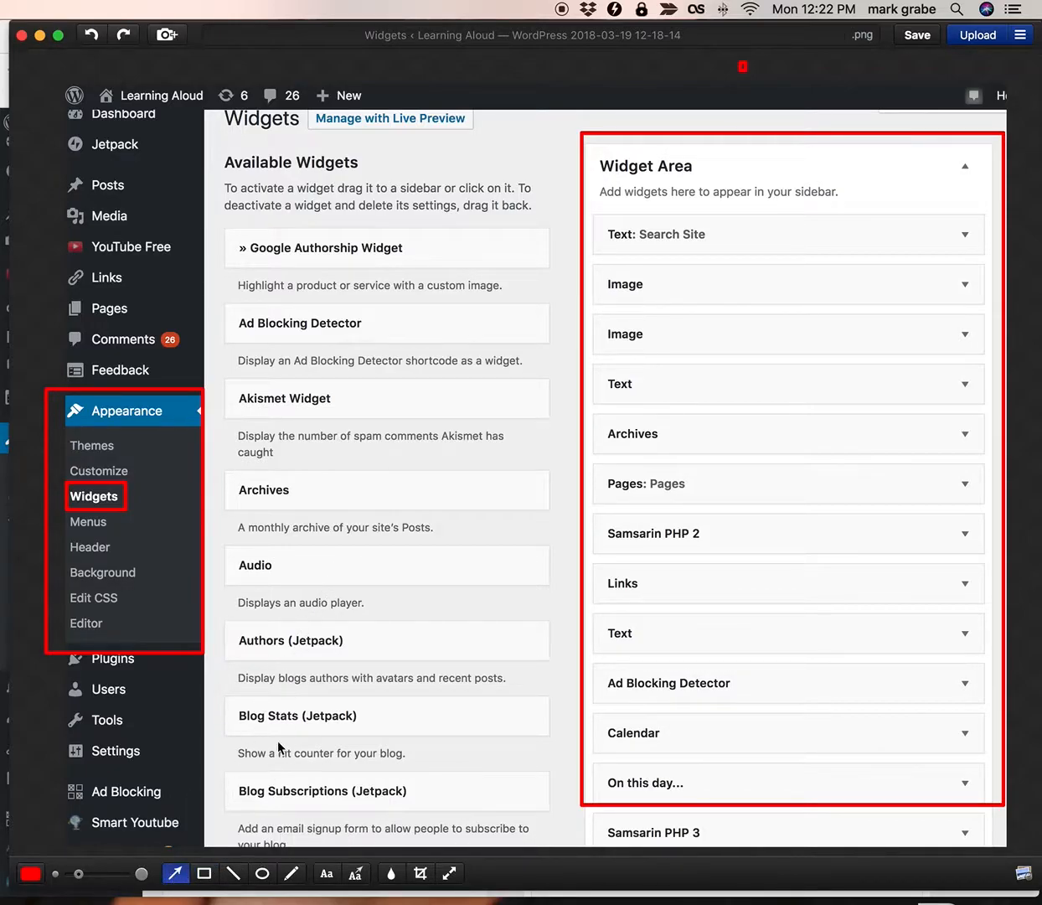
pyautogui.moveTo(419, 459)
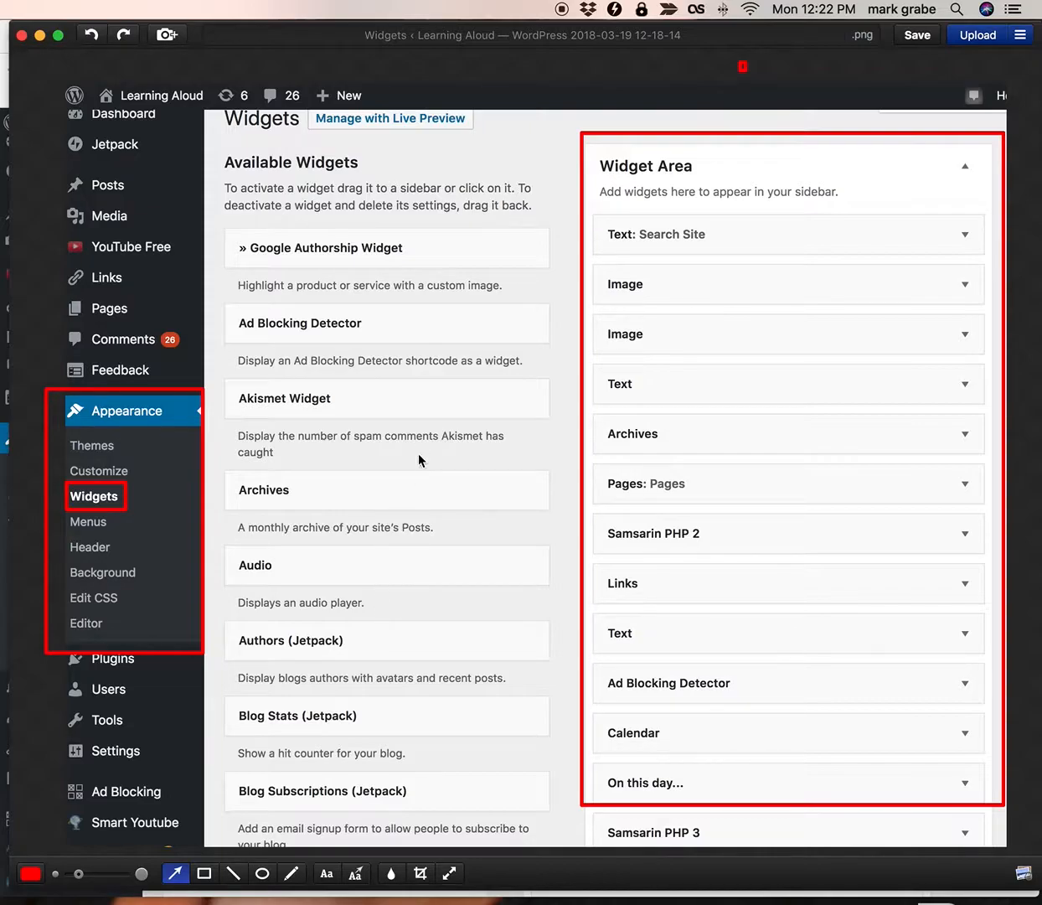
pyautogui.moveTo(491, 398)
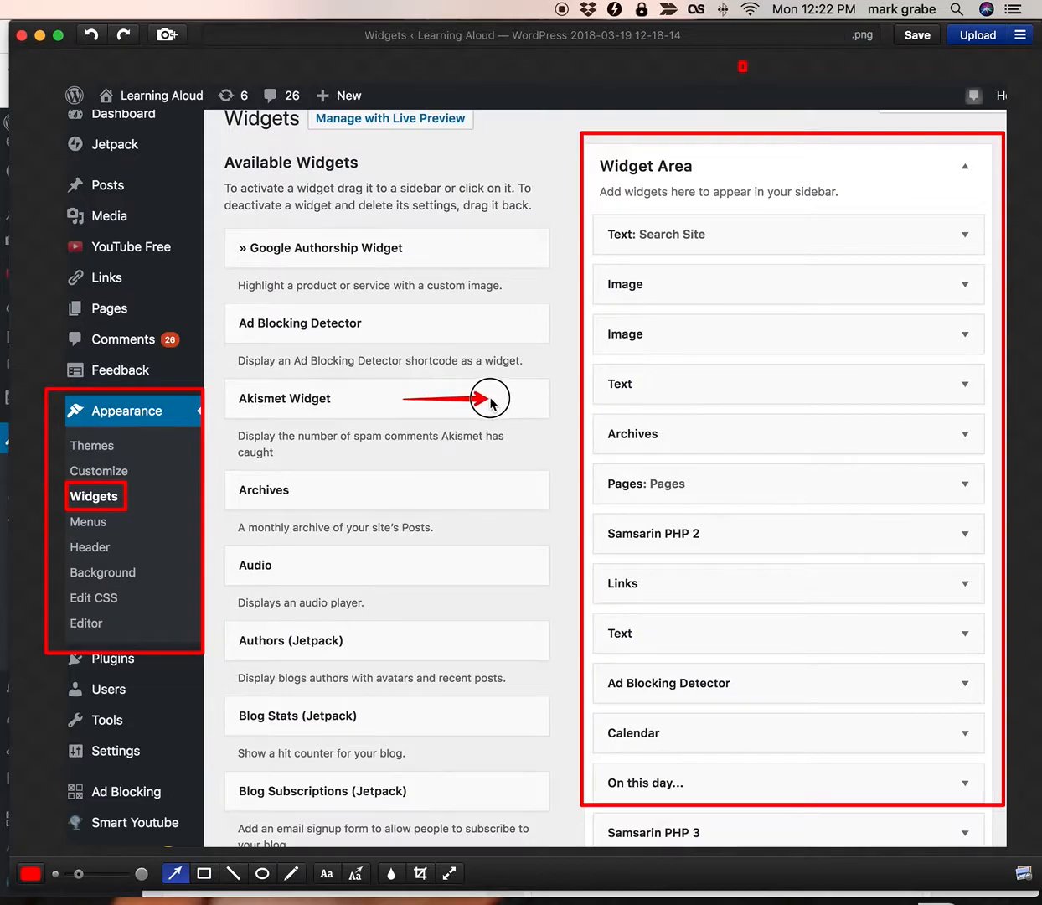